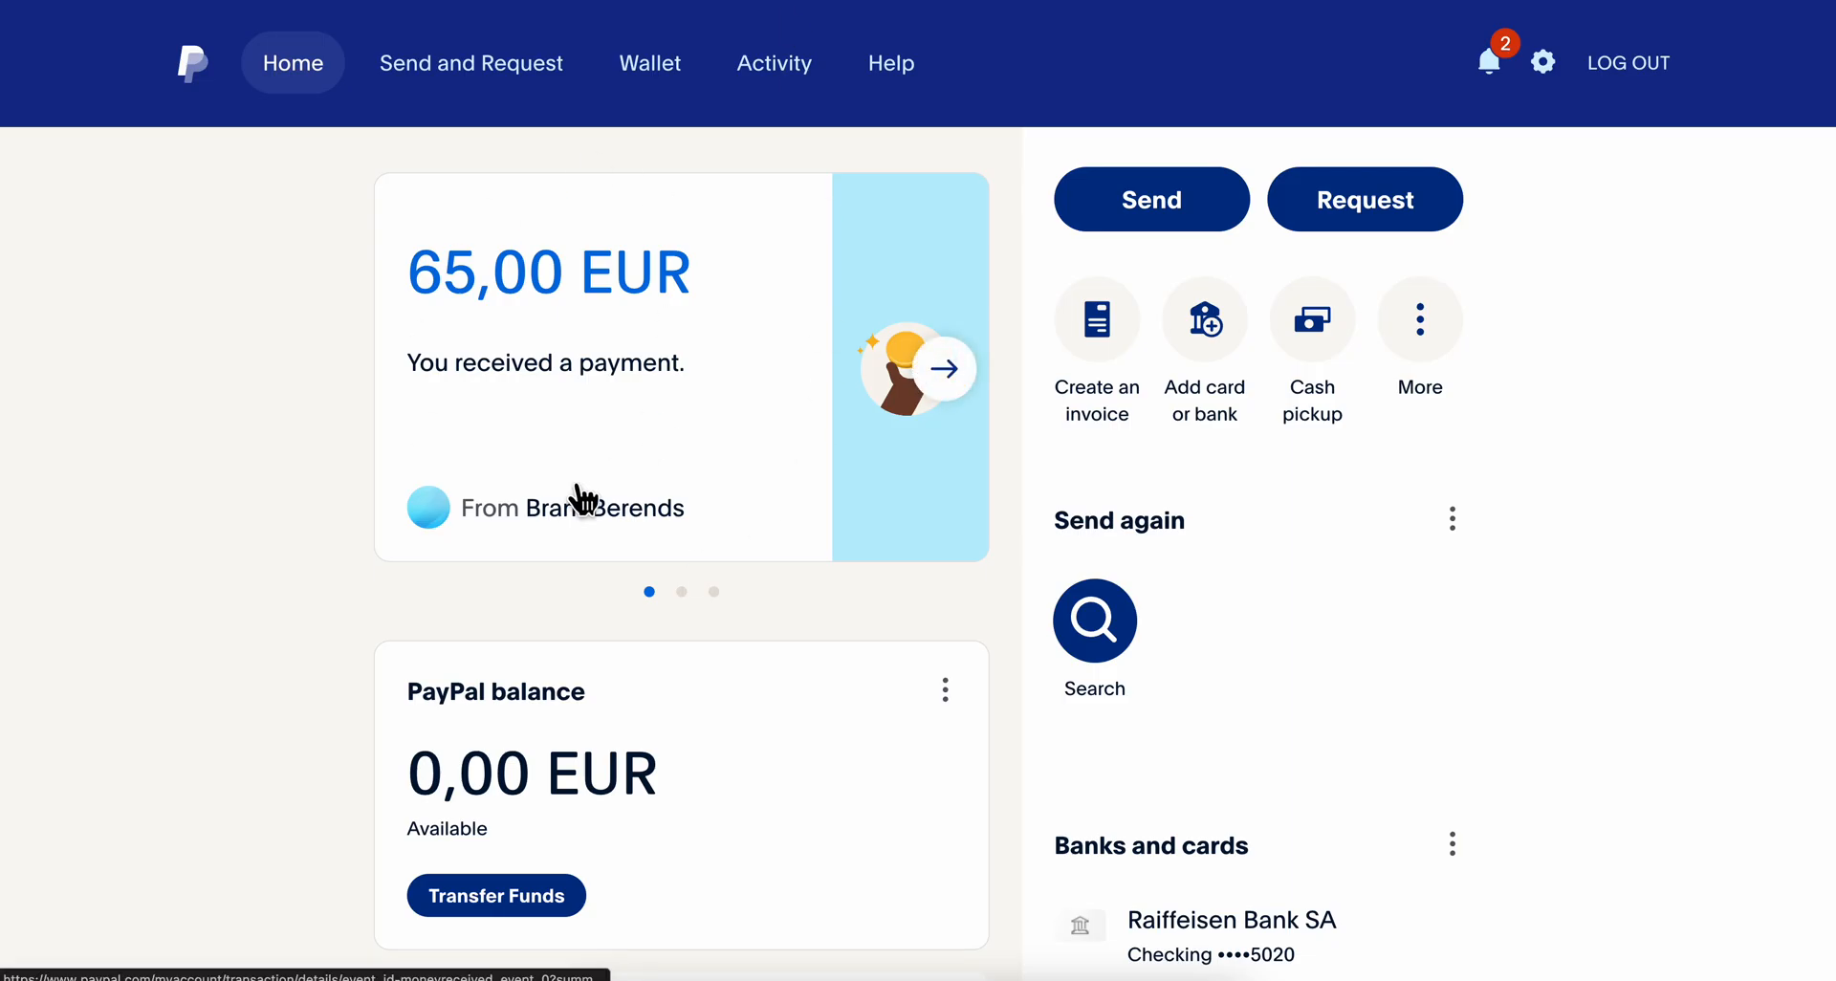
{"action": "mouse_move", "coordinate": [402, 585]}
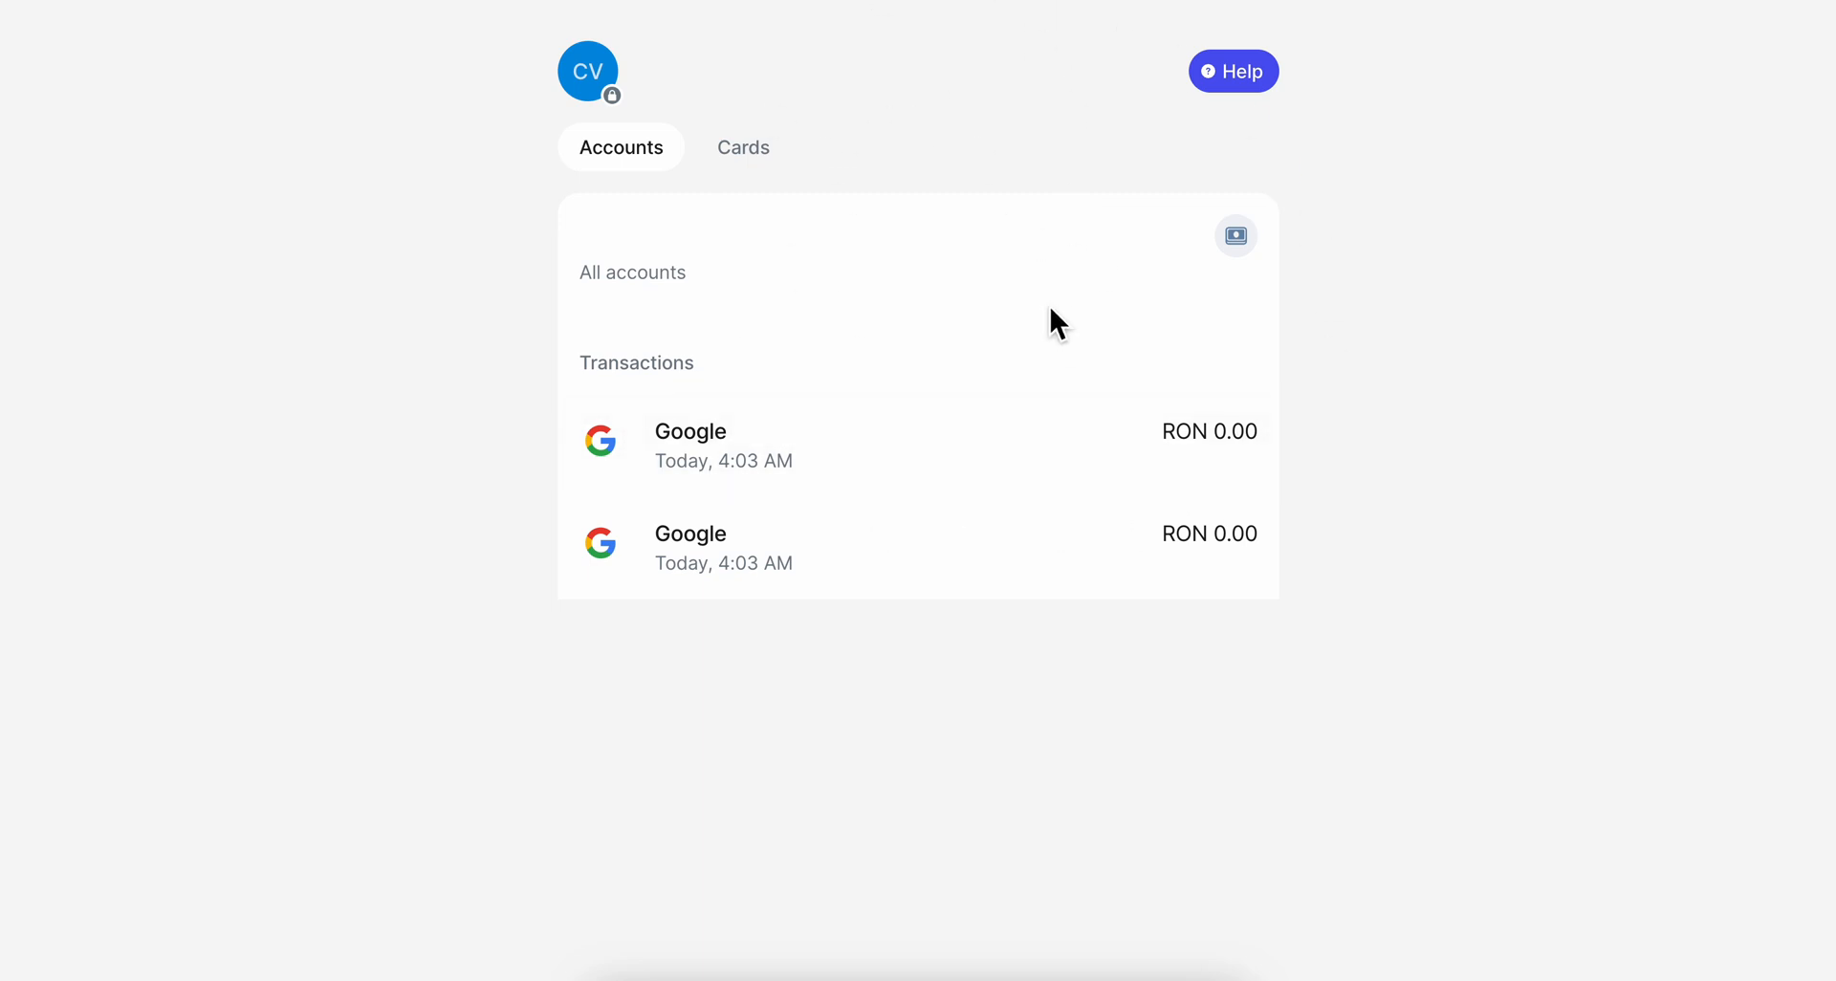
{"action": "mouse_move", "coordinate": [865, 293]}
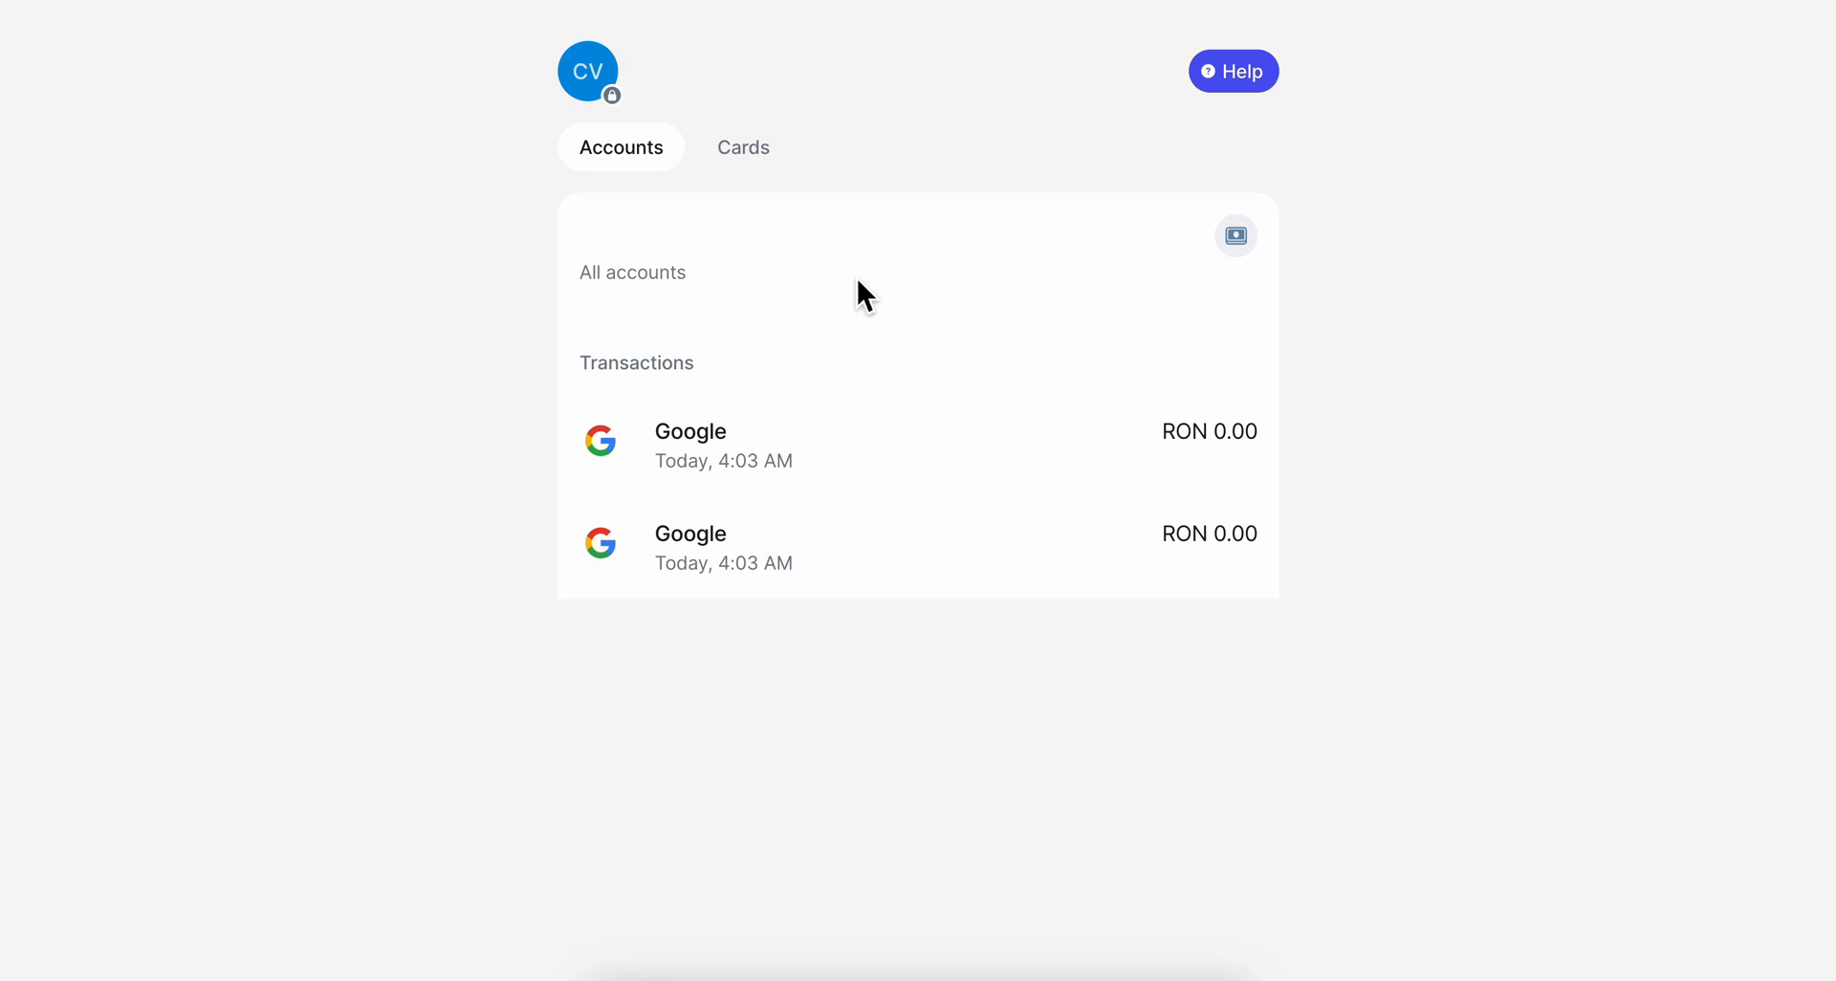
{"action": "left_click", "coordinate": [744, 146]}
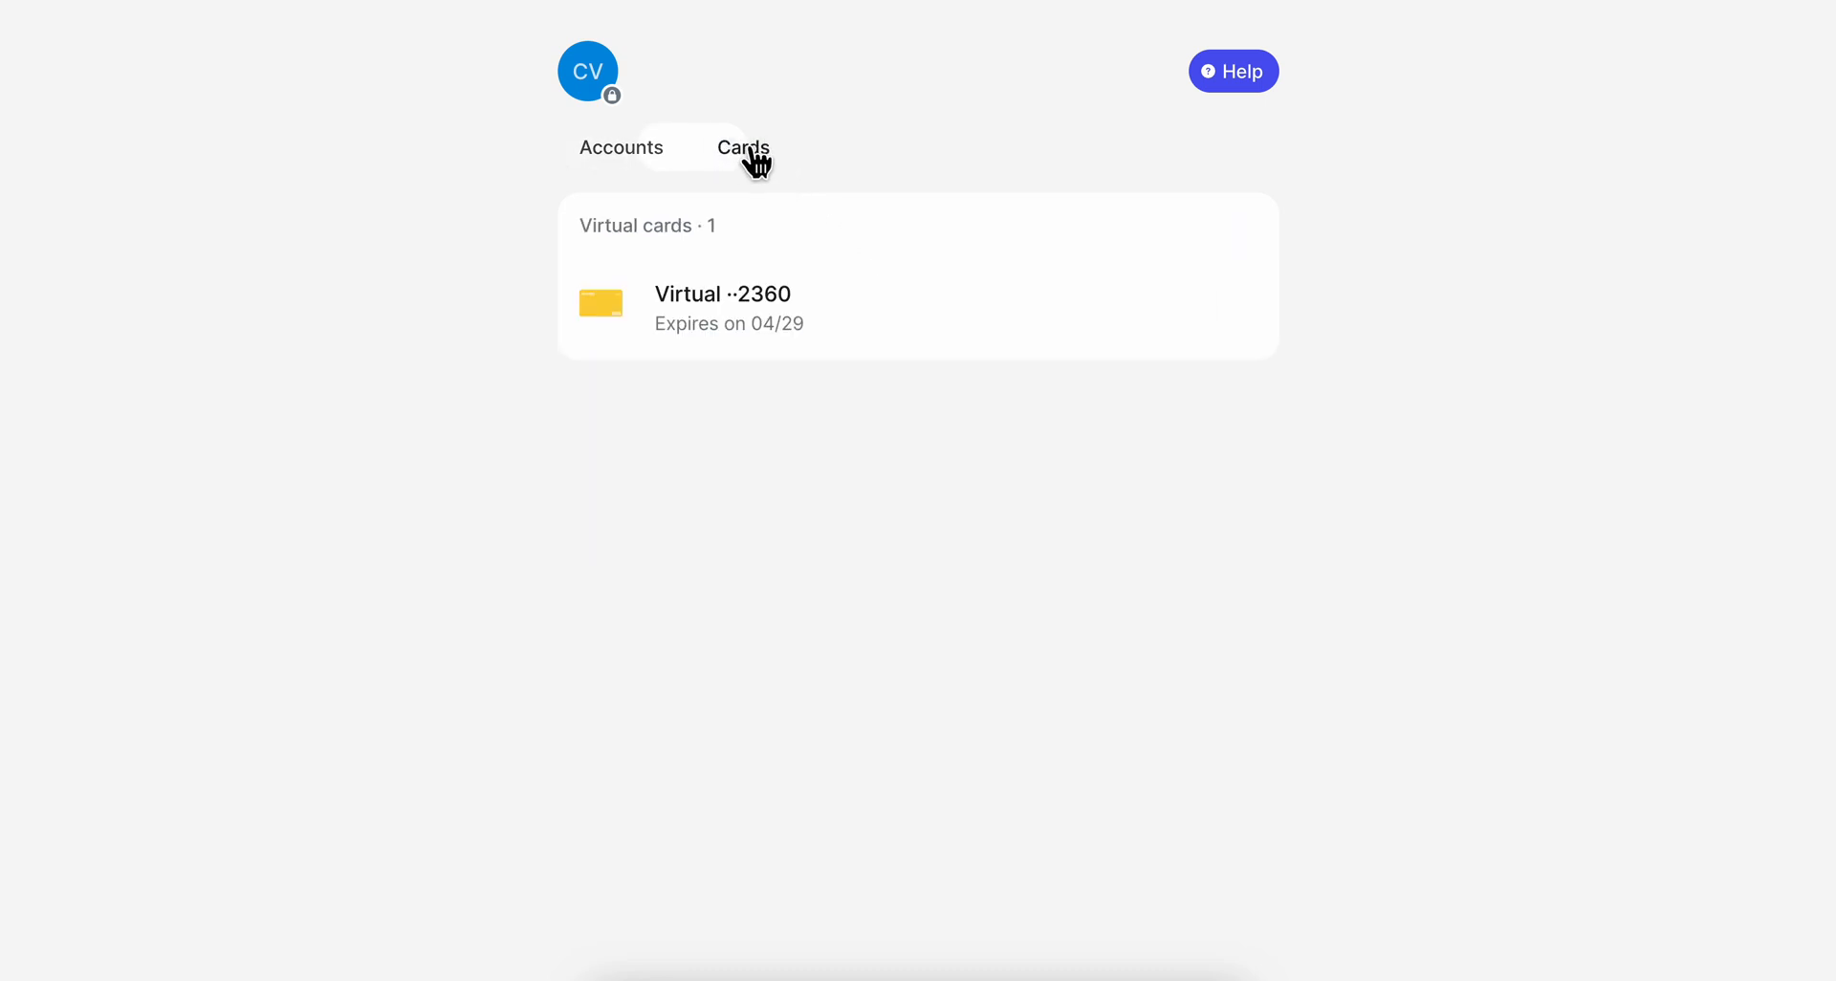
{"action": "left_click", "coordinate": [742, 147]}
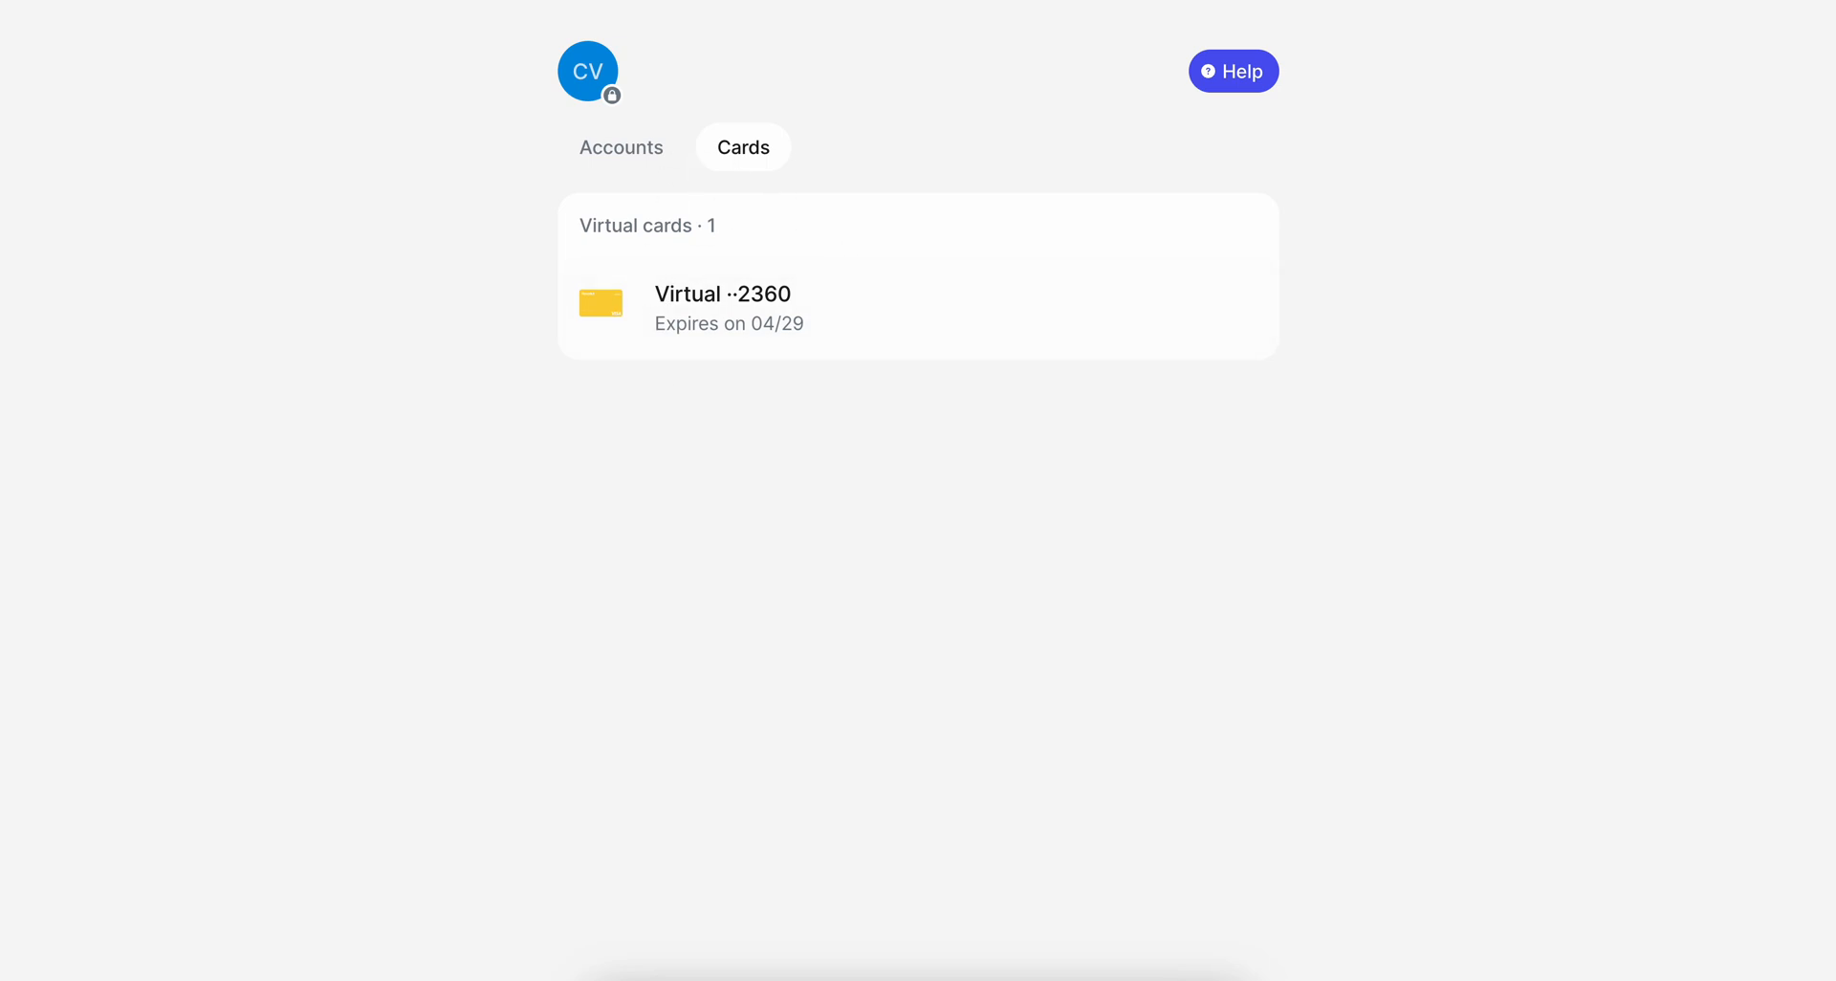
{"action": "left_click", "coordinate": [726, 308]}
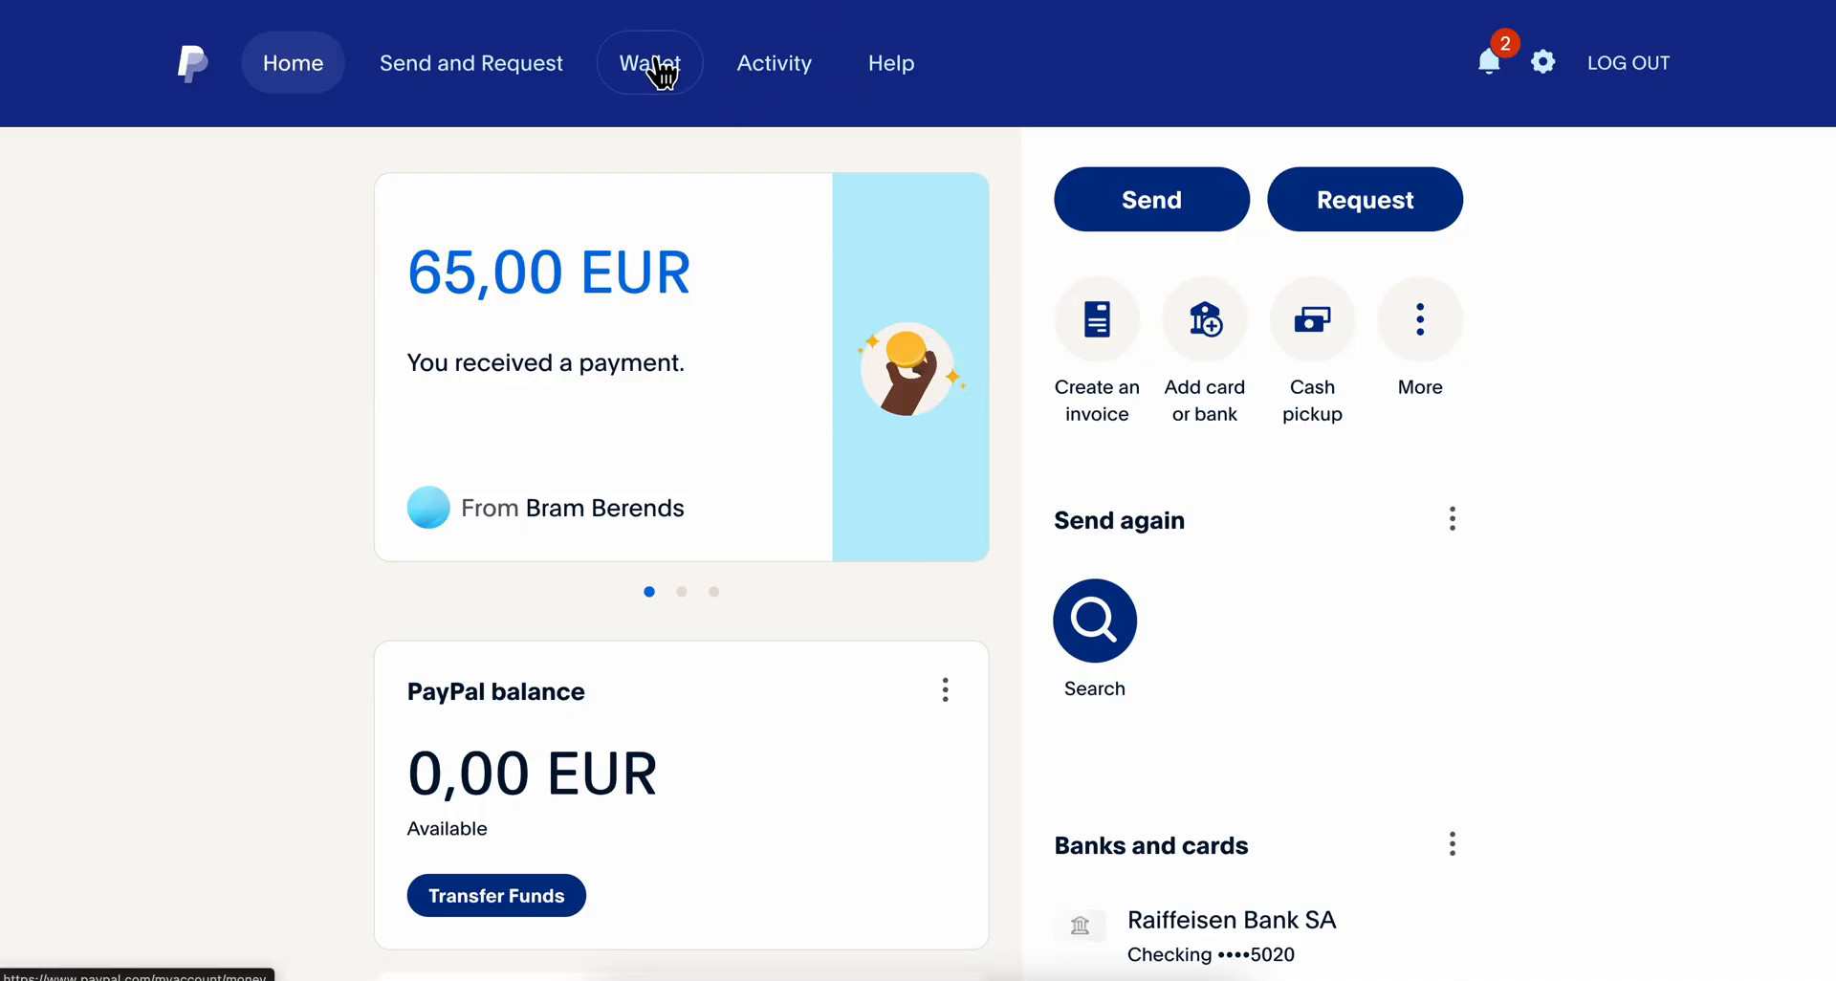
Step: Open the PayPal Wallet with balance, linked bank and debit card
{"action": "left_click", "coordinate": [648, 63]}
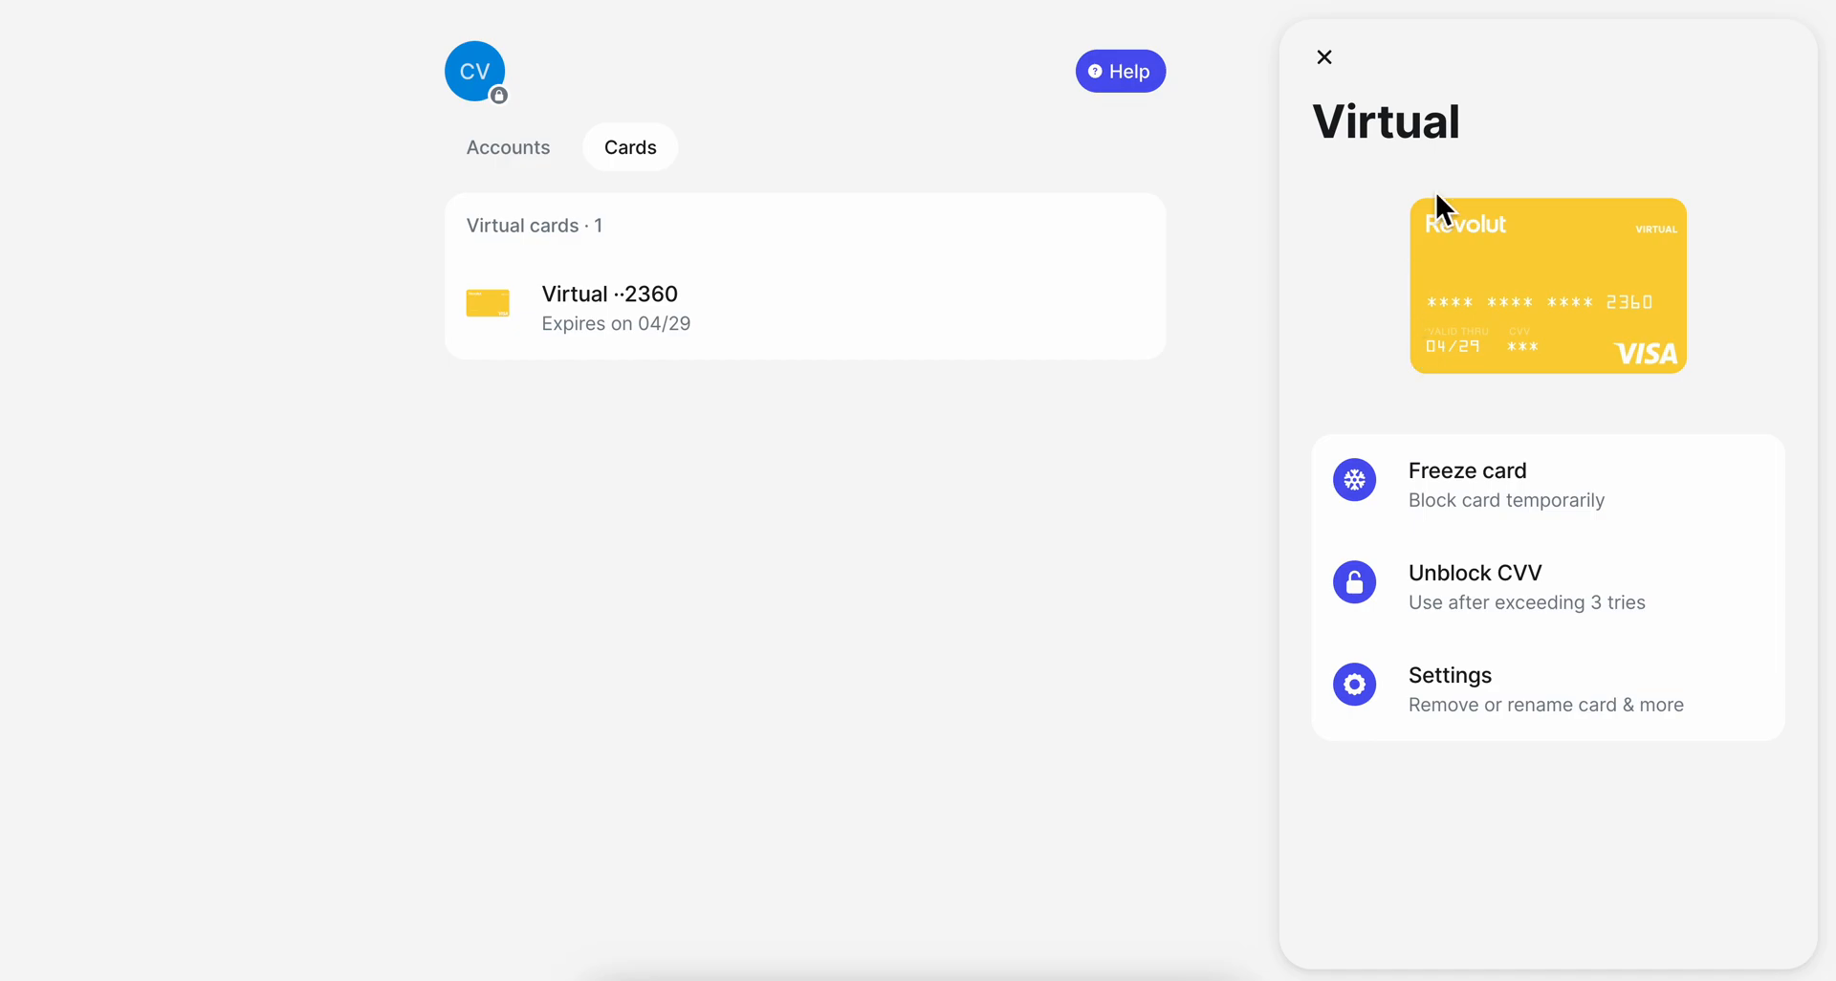
{"action": "mouse_move", "coordinate": [909, 314]}
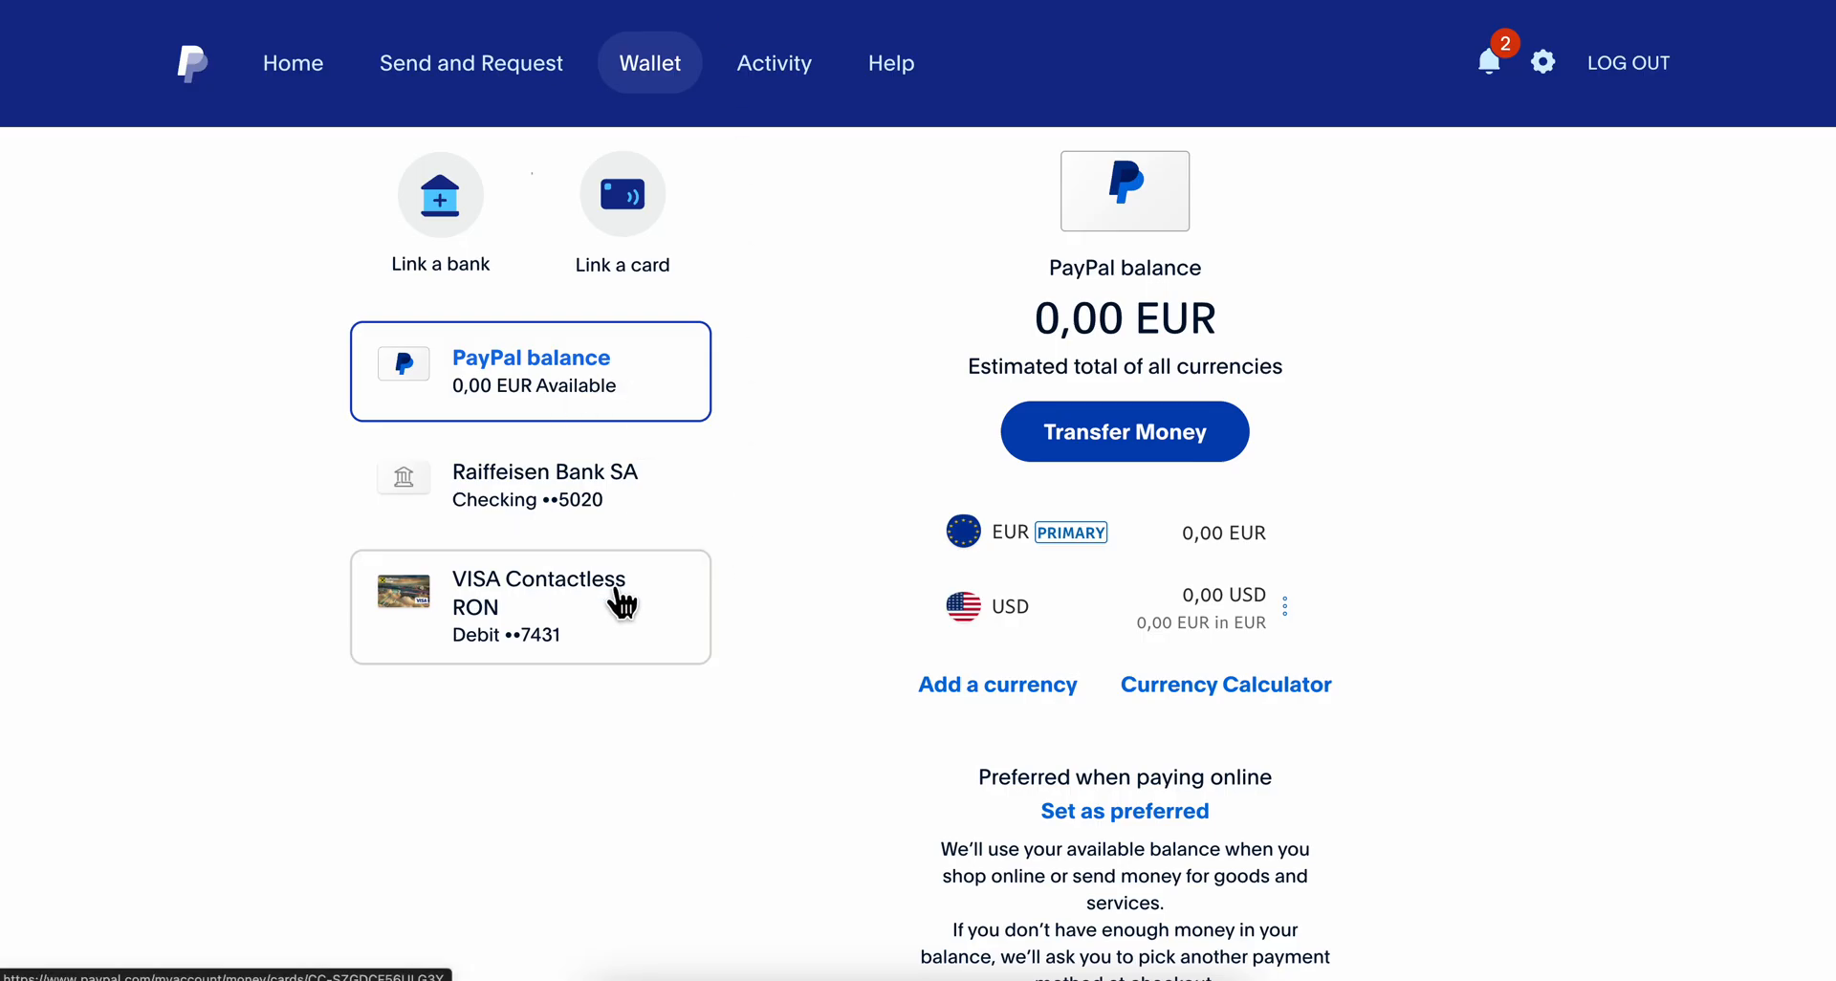
Step: Review the VISA Contactless RON card's details down to 'Set as preferred', then return home
{"action": "left_click", "coordinate": [529, 607]}
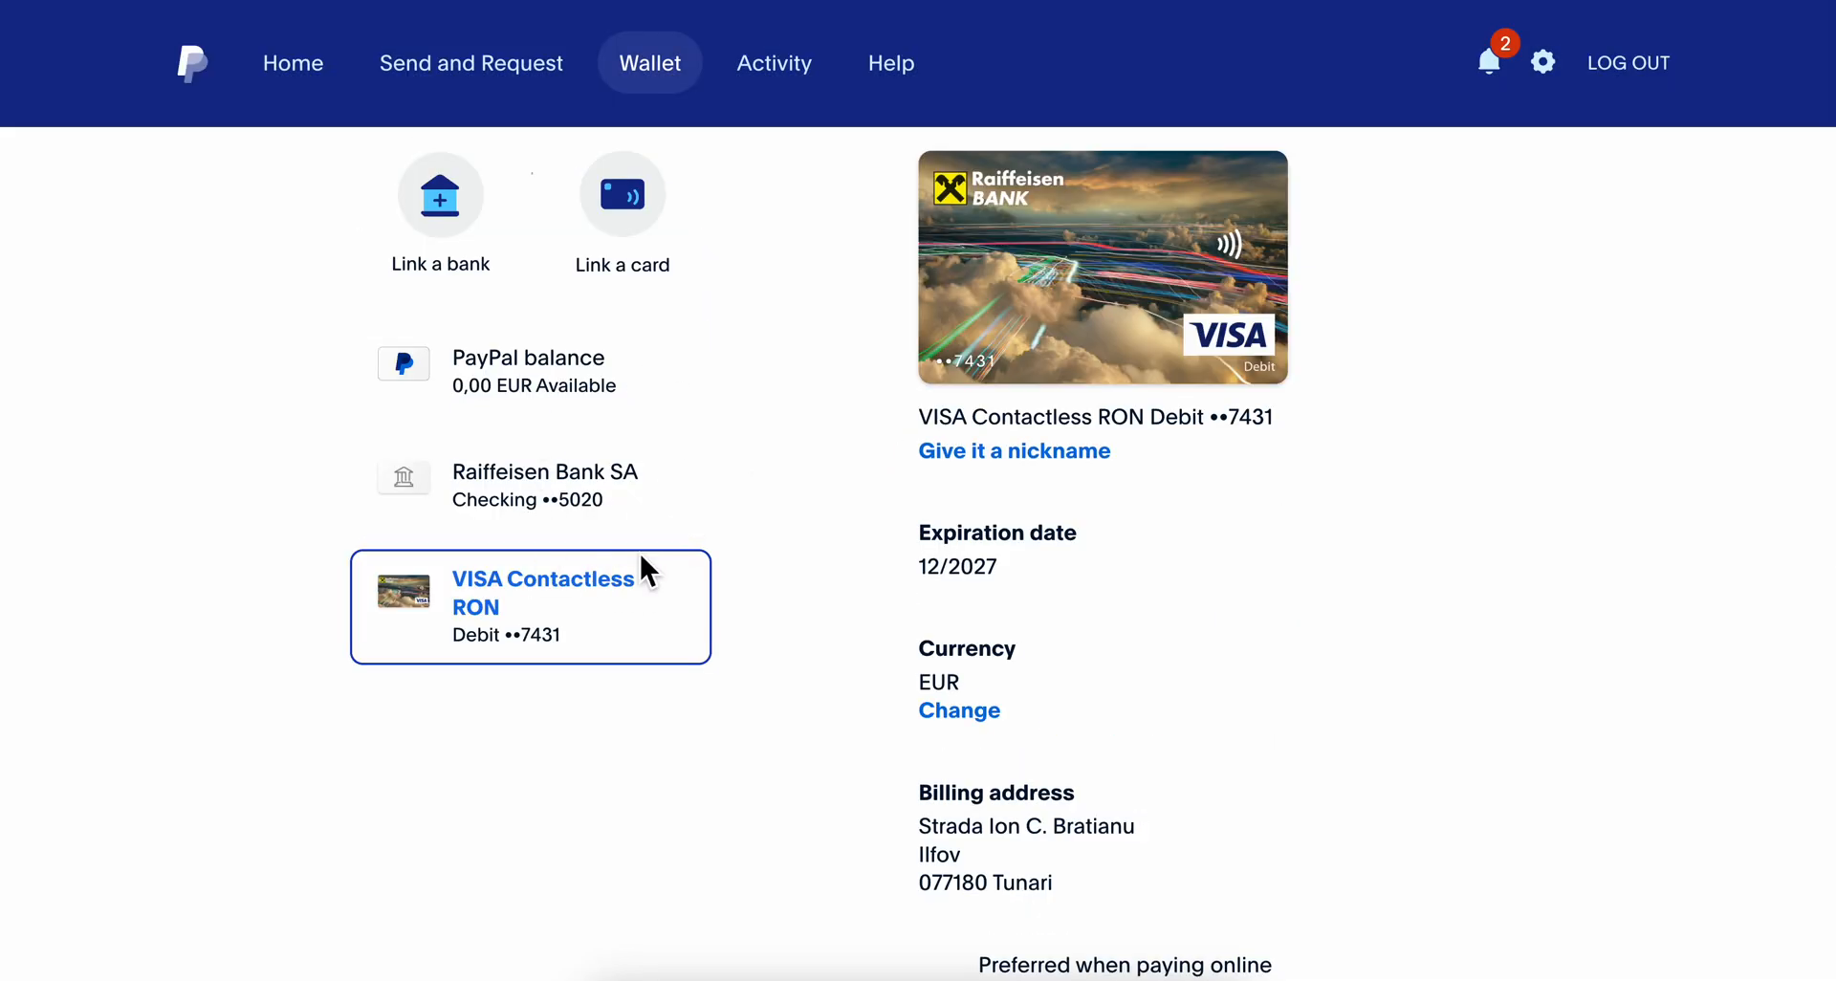
{"action": "scroll", "scroll_direction": "down", "scroll_amount": 3}
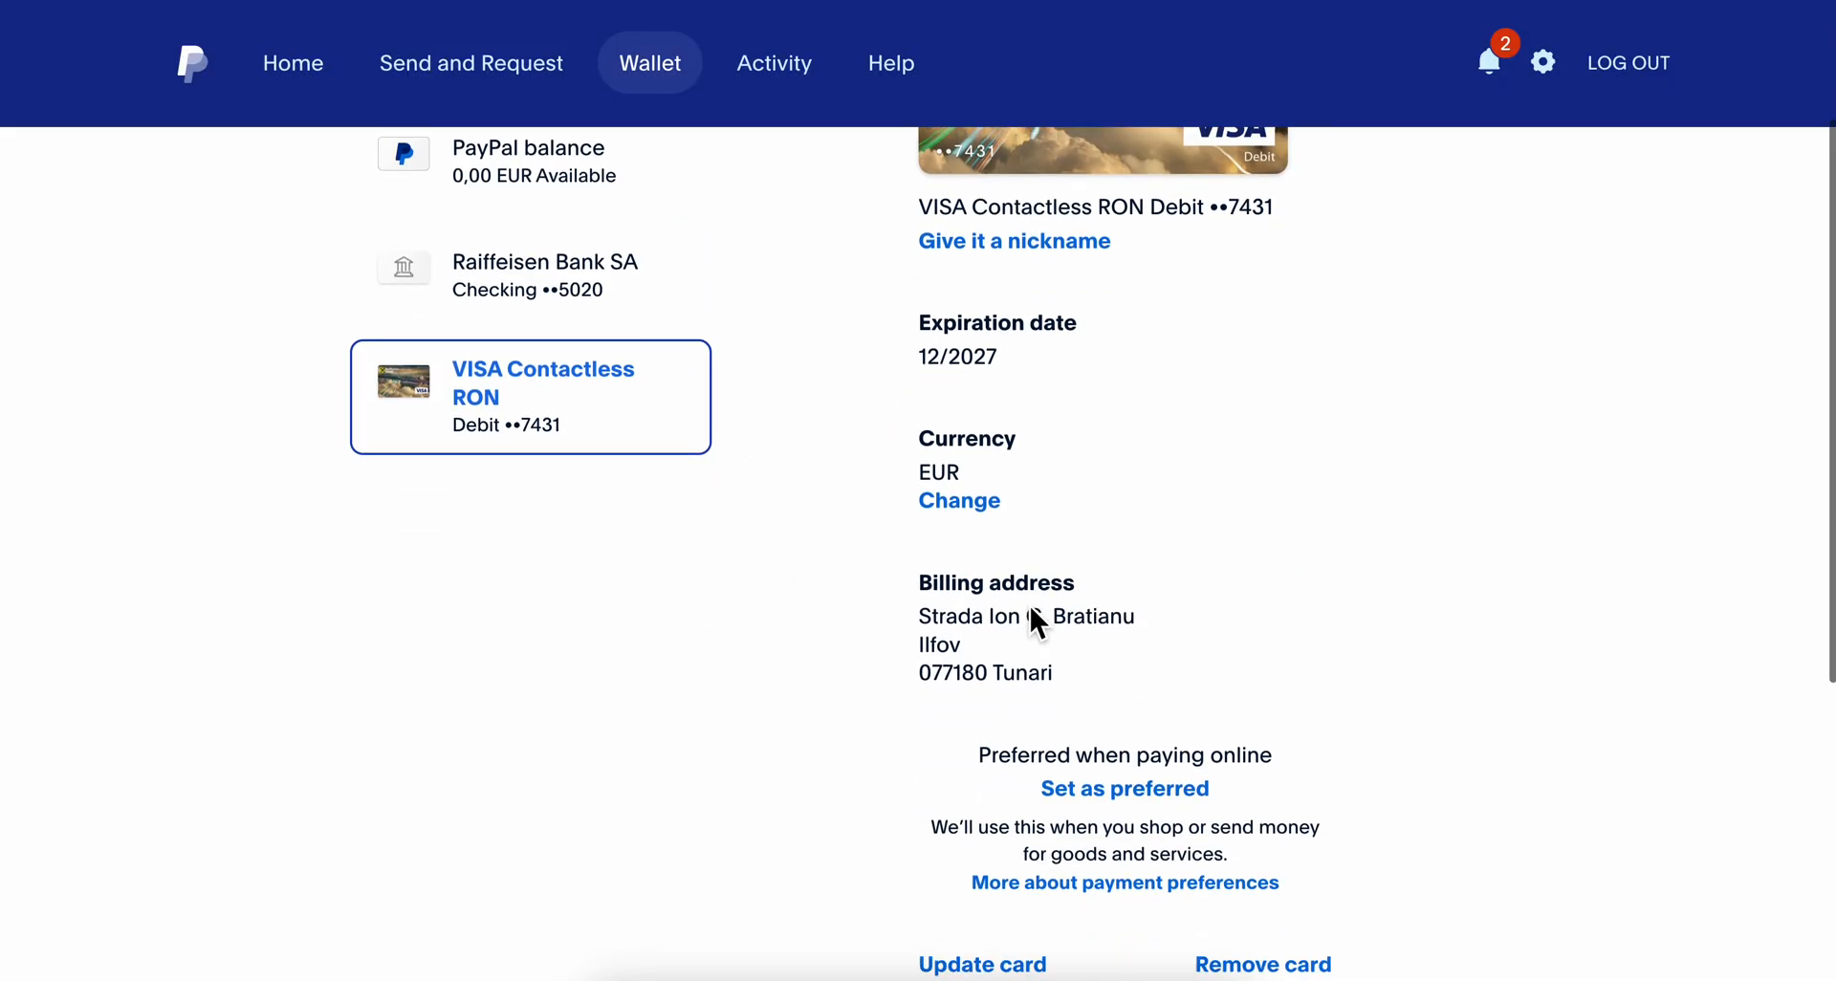
{"action": "scroll", "scroll_direction": "down", "scroll_amount": 3}
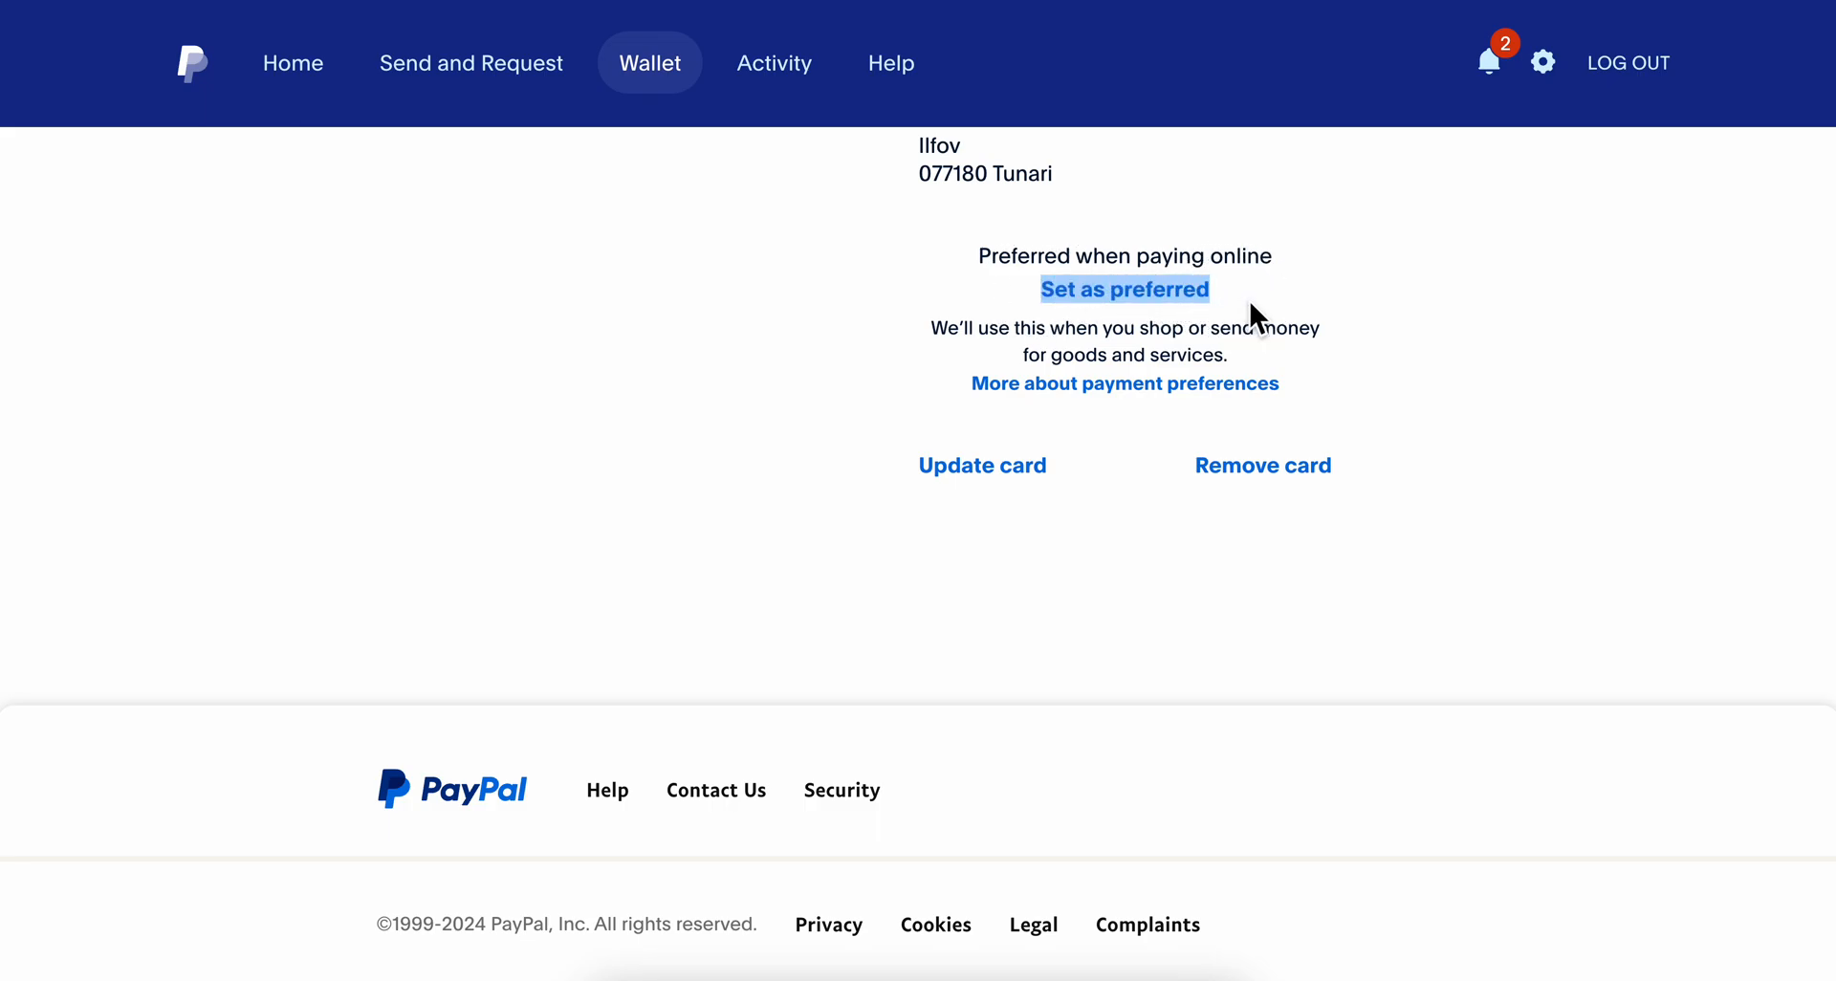
{"action": "mouse_move", "coordinate": [1067, 386]}
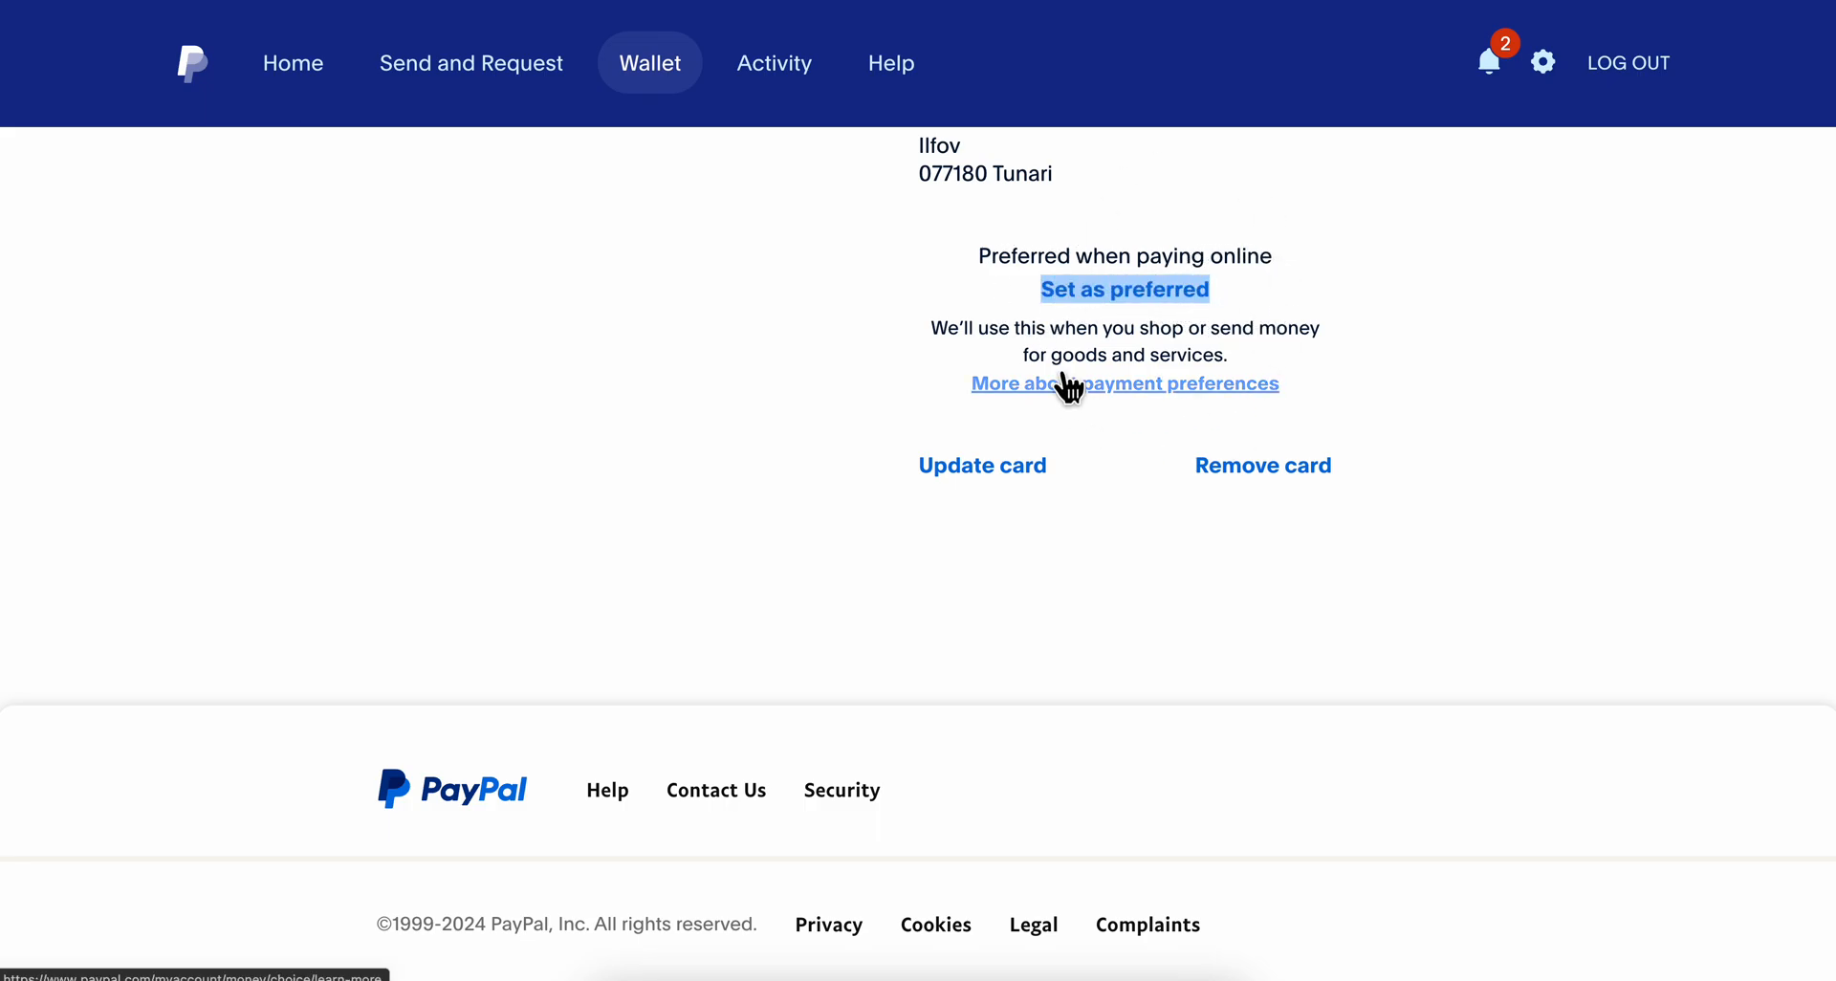
{"action": "mouse_move", "coordinate": [977, 359]}
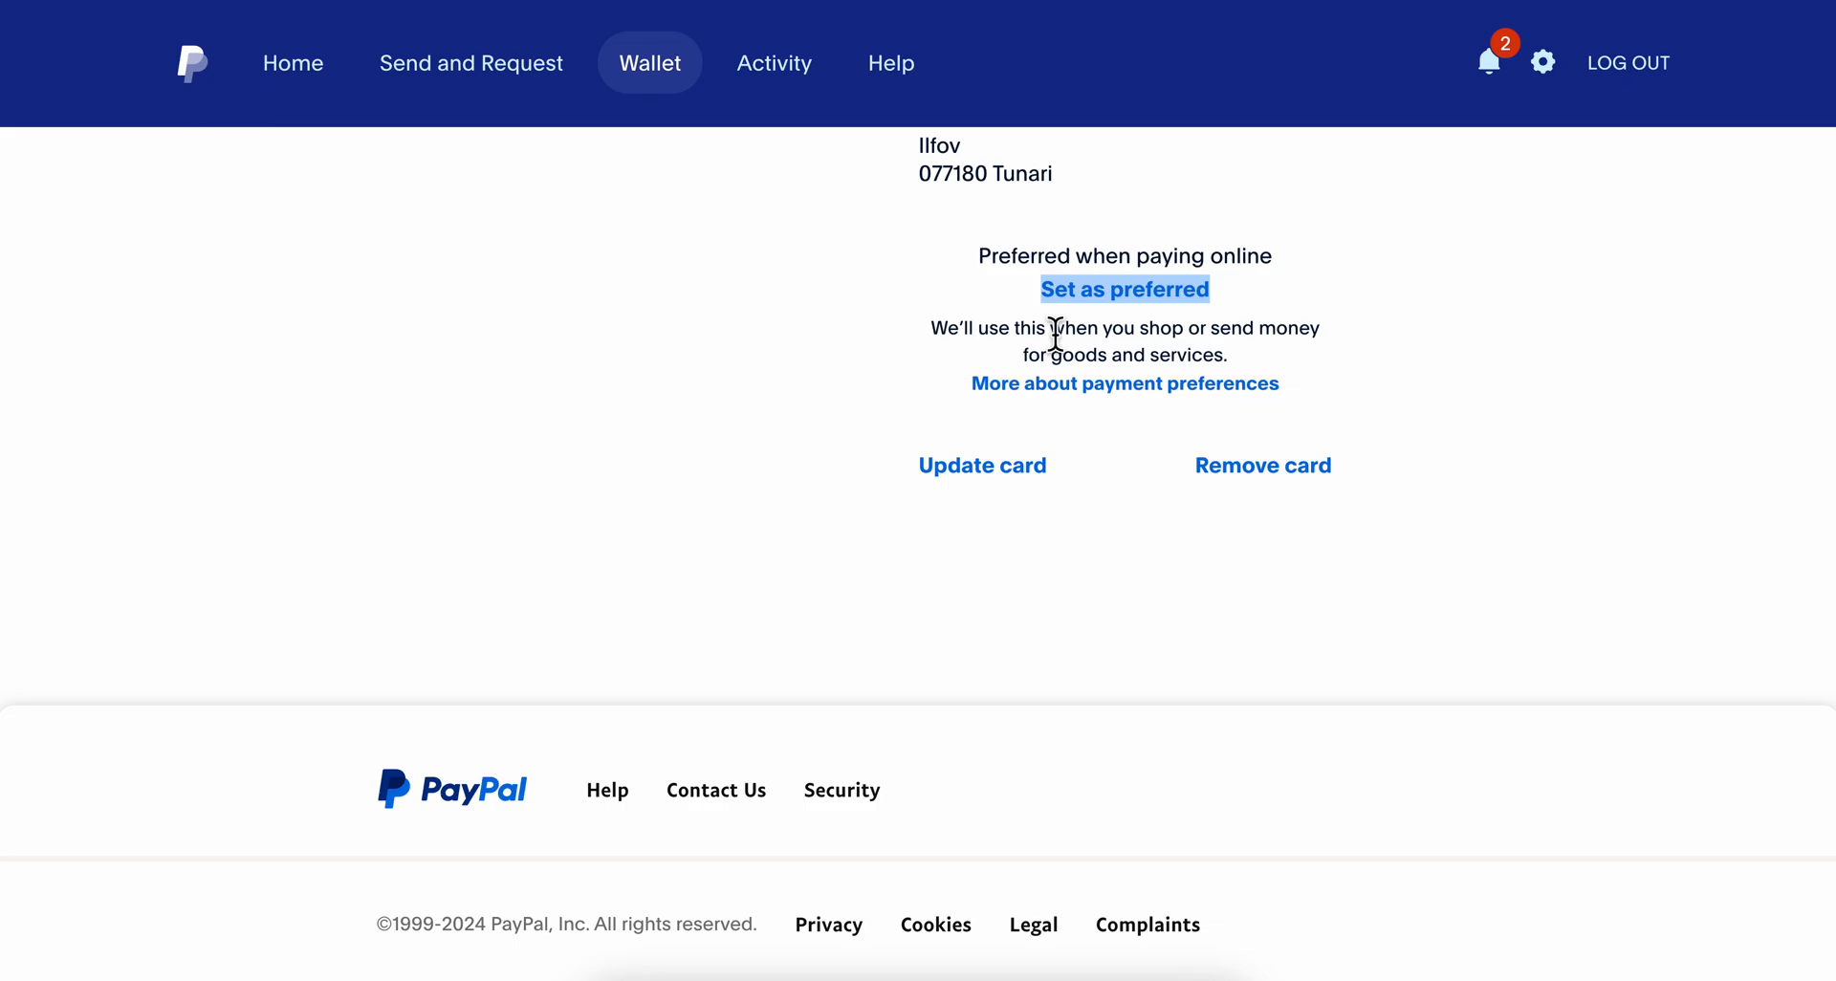
{"action": "mouse_move", "coordinate": [208, 114]}
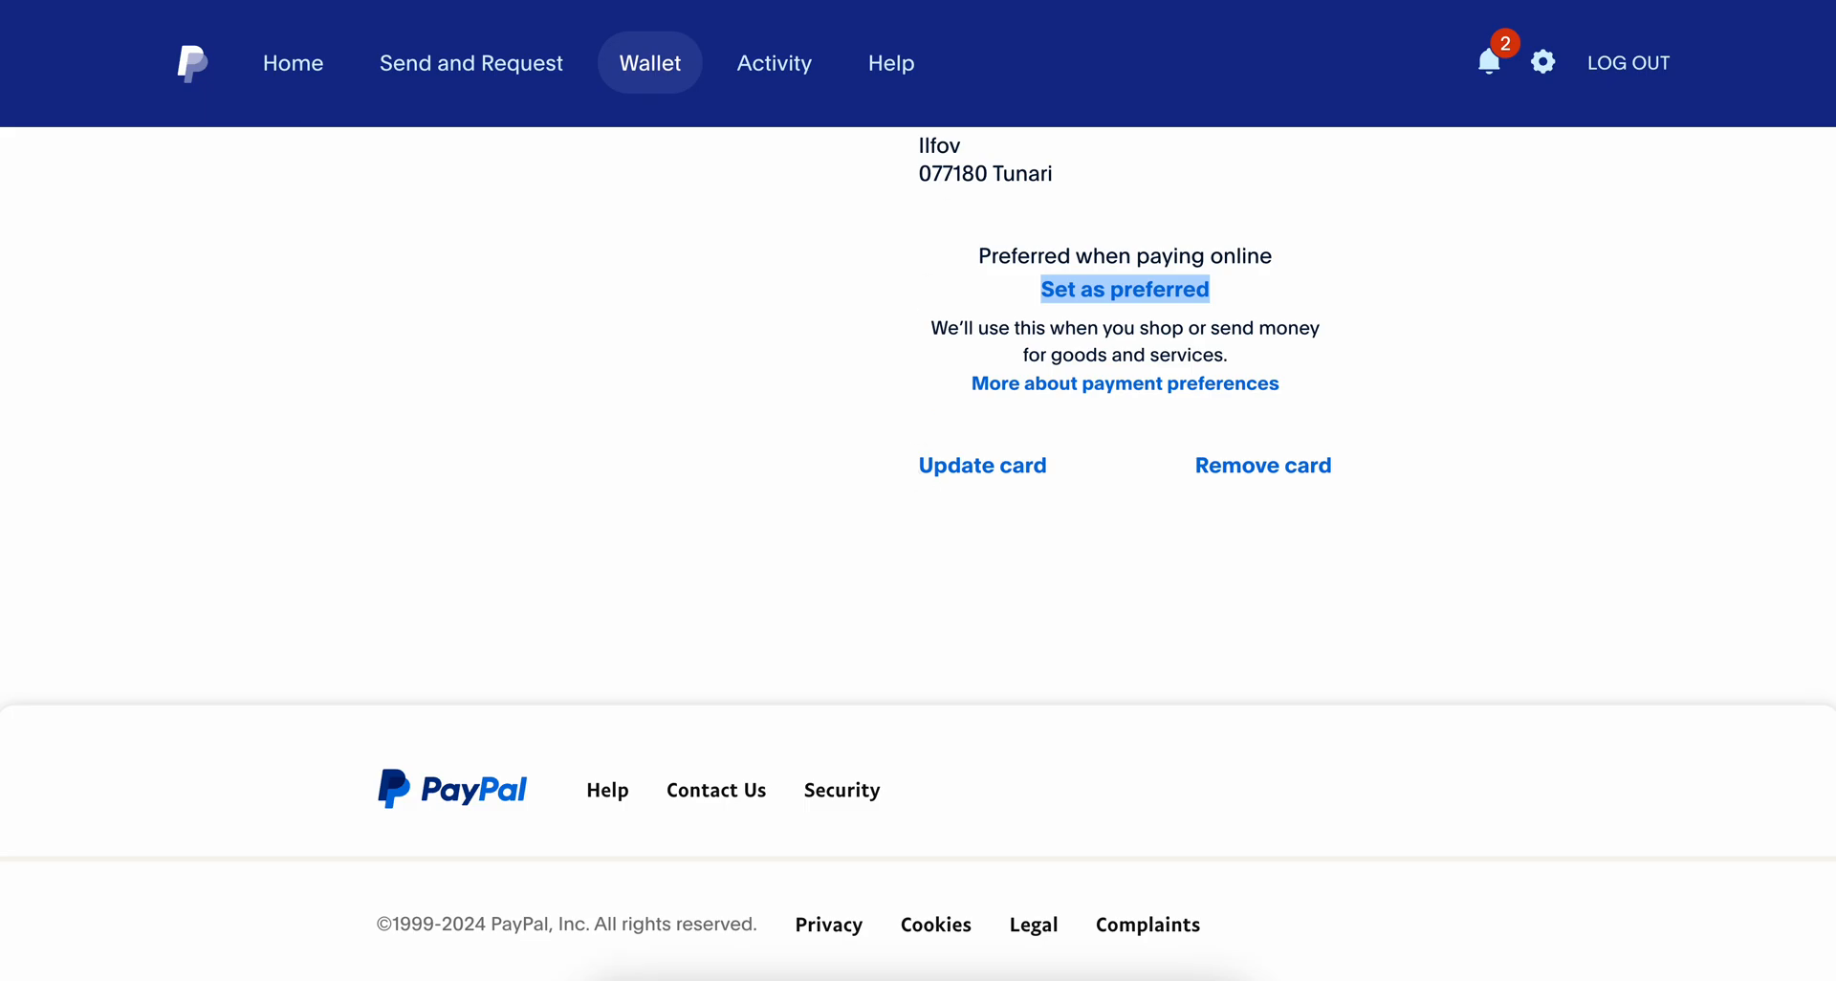
{"action": "left_click", "coordinate": [292, 62]}
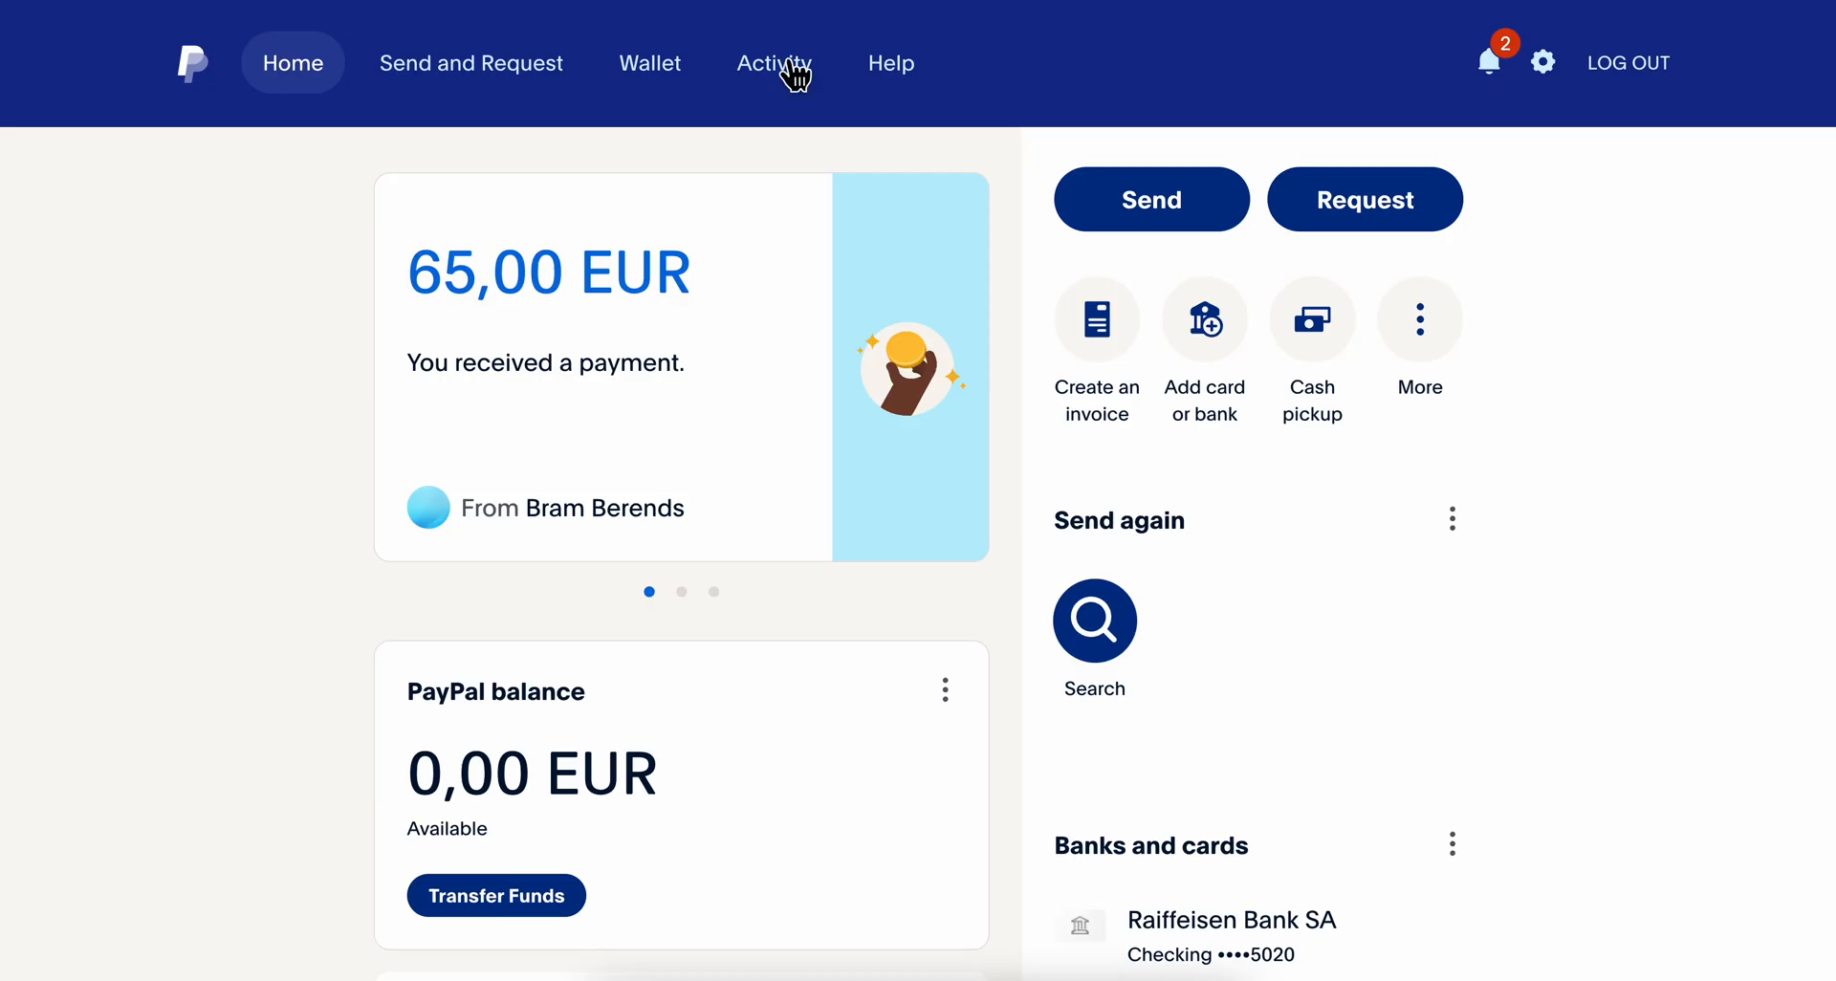
{"action": "mouse_move", "coordinate": [1024, 576]}
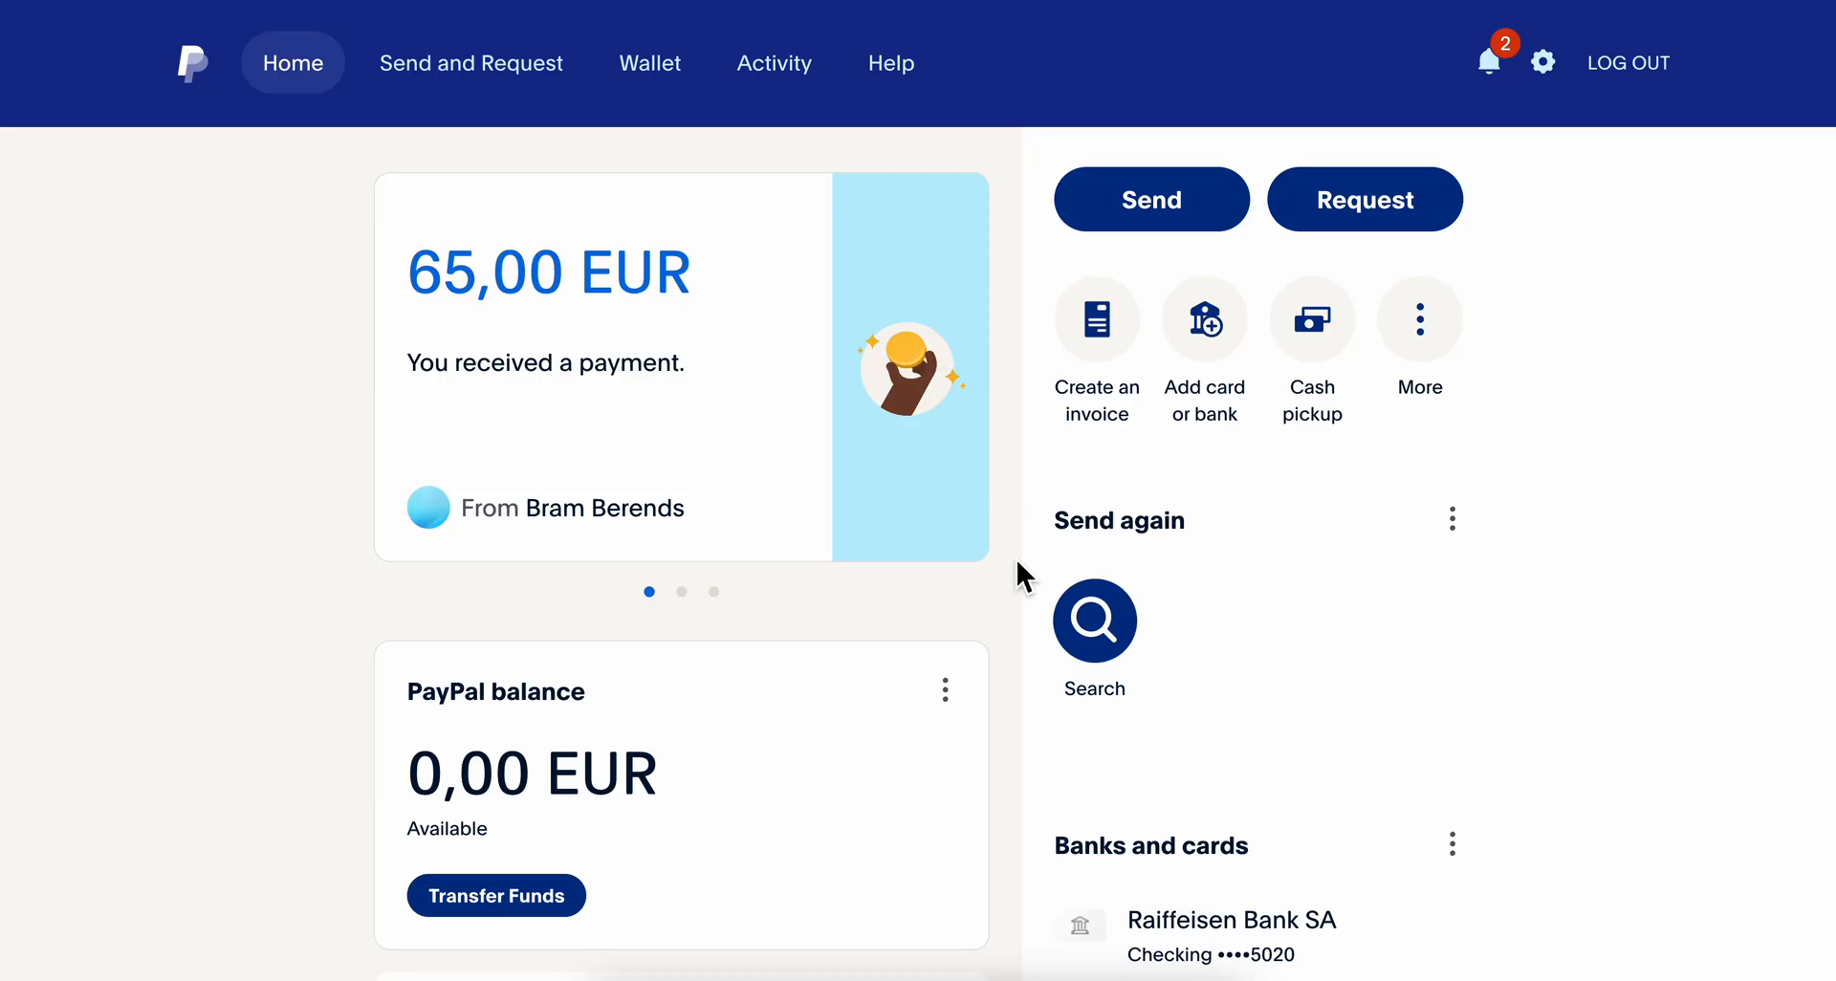